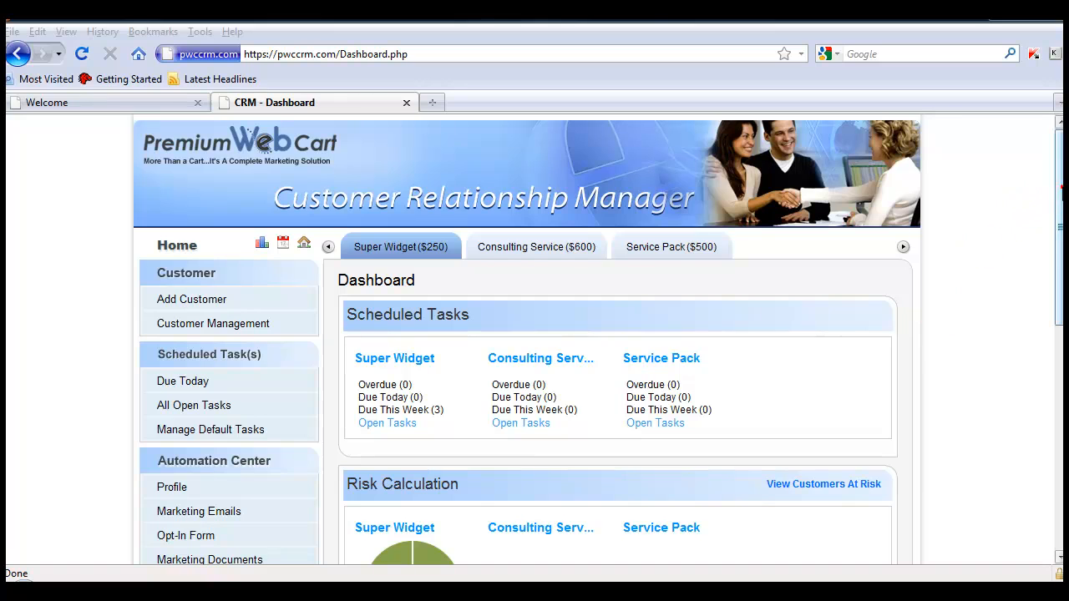
- Open Manage Sales Path from the Funnels & Tags sidebar section
{"action": "scroll", "scroll_direction": "down", "scroll_amount": 3}
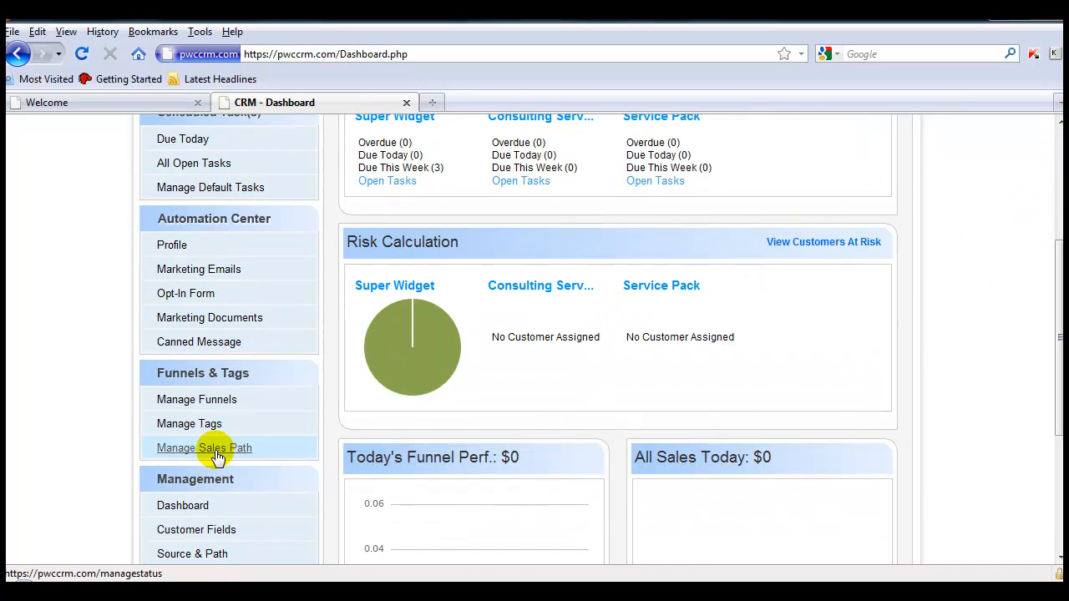
{"action": "left_click", "coordinate": [204, 447]}
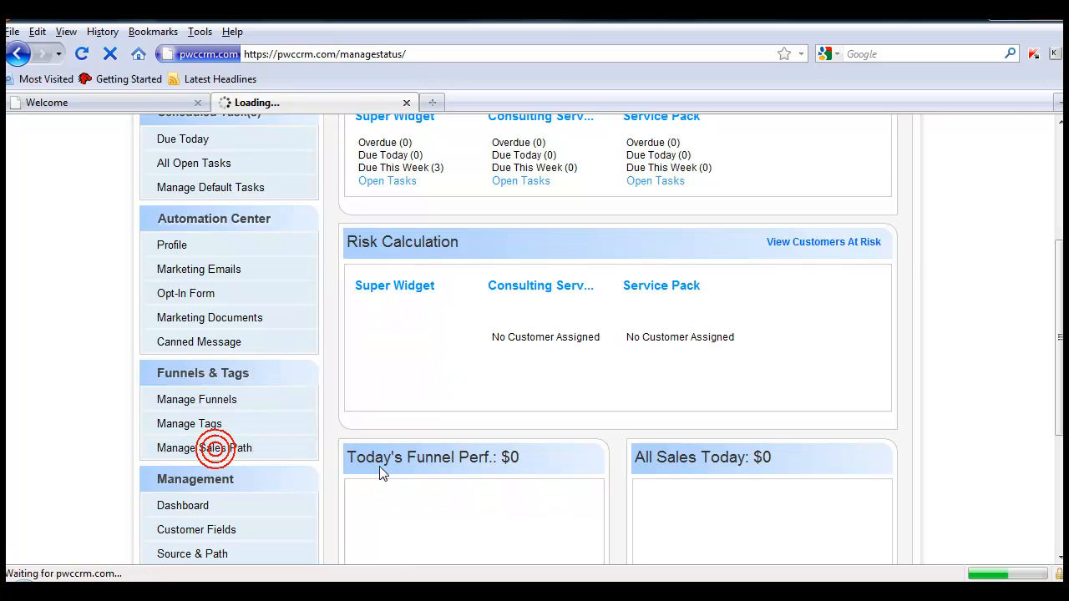
{"action": "left_click", "coordinate": [205, 448]}
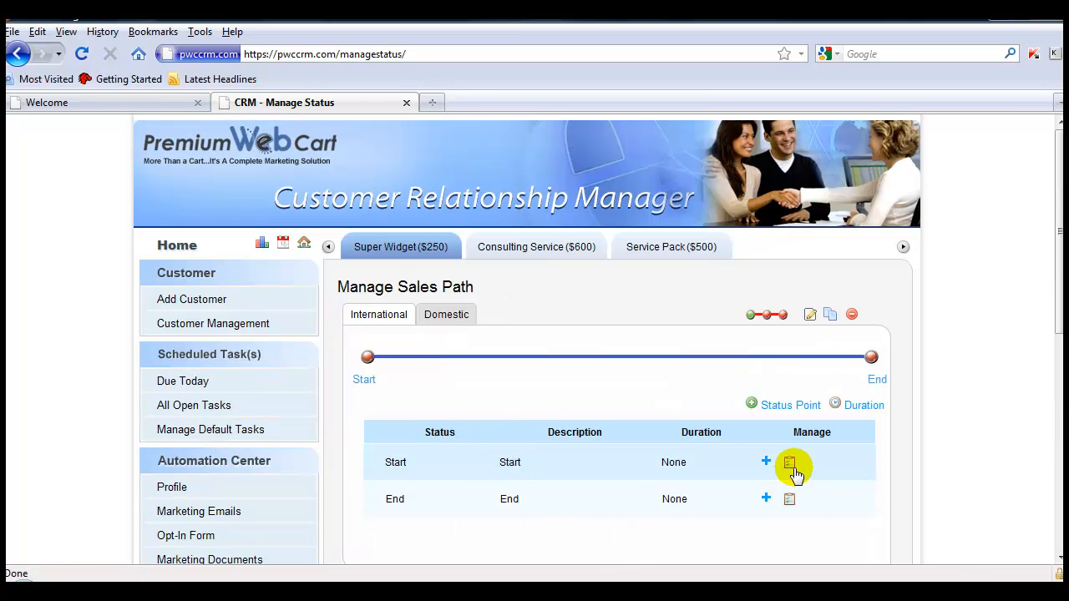
{"action": "mouse_move", "coordinate": [790, 464]}
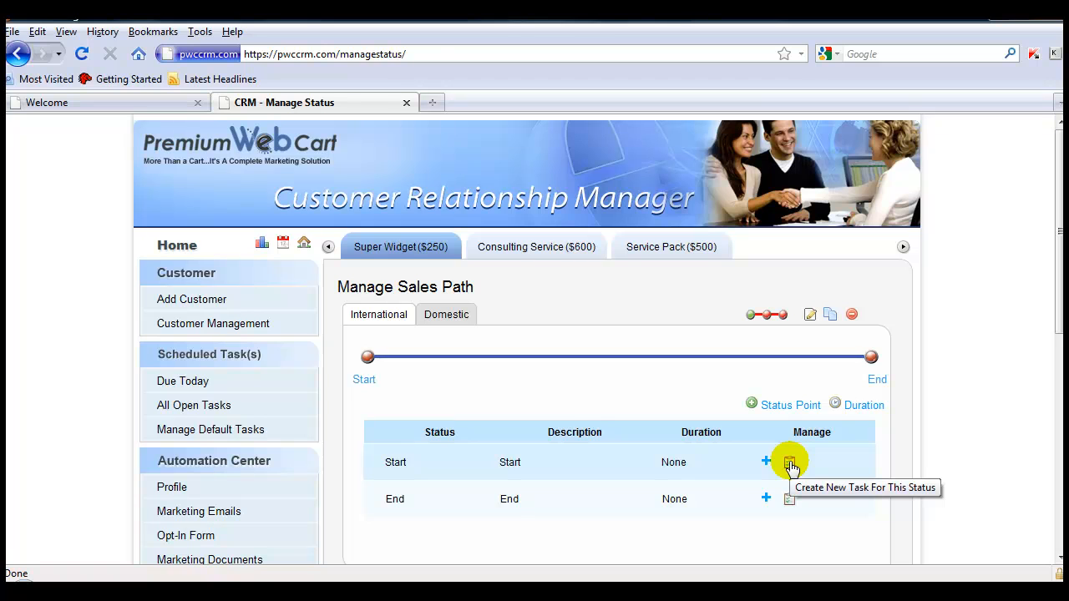
- Draft a Start-status task assigned to a specific team member and begin its description
{"action": "left_click", "coordinate": [789, 461]}
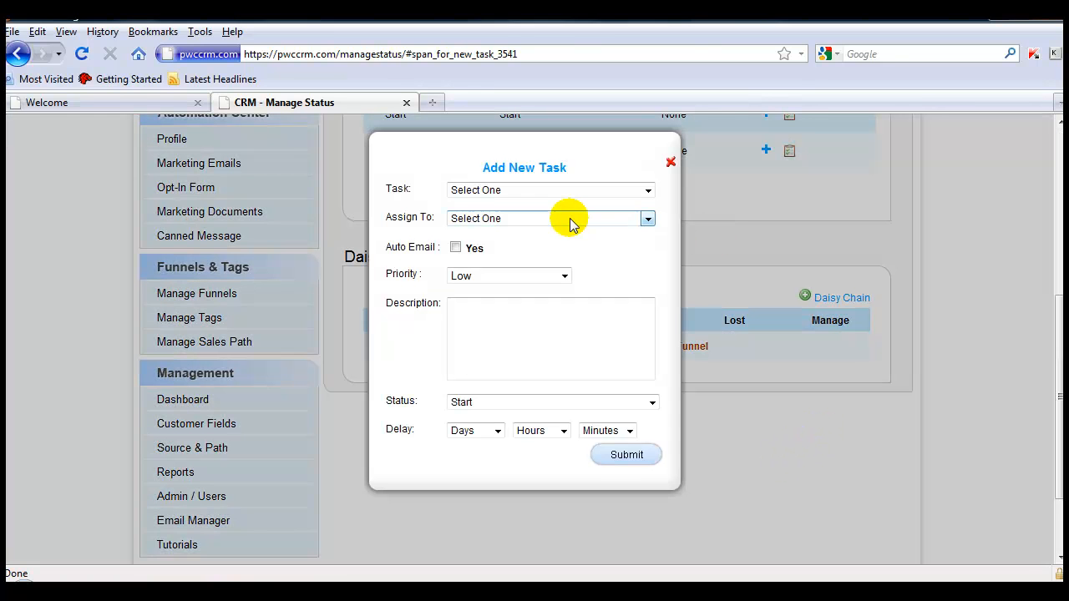
{"action": "mouse_move", "coordinate": [601, 258]}
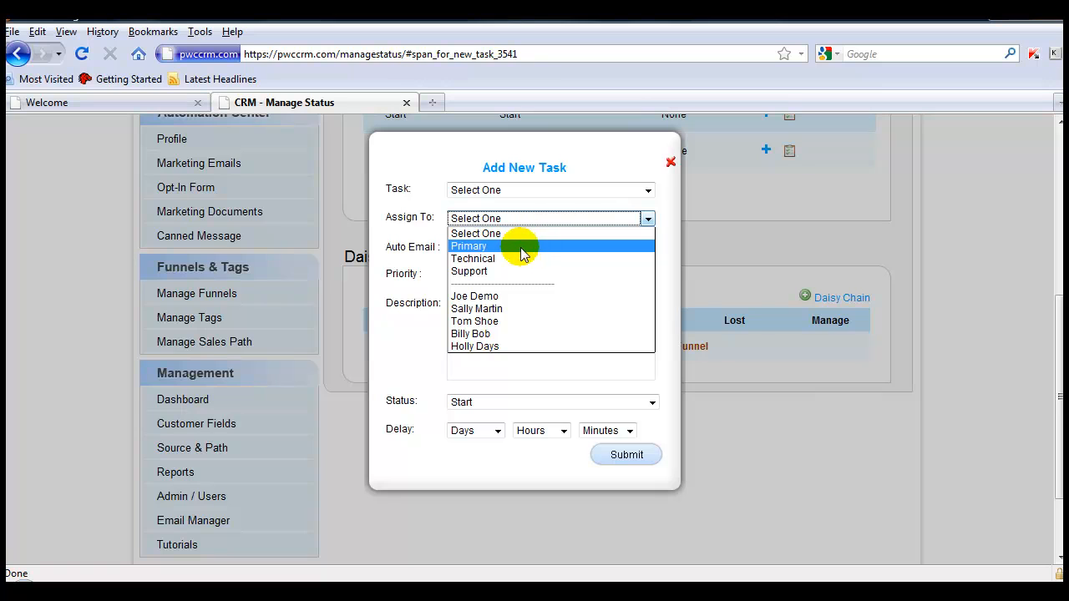
{"action": "mouse_move", "coordinate": [517, 296]}
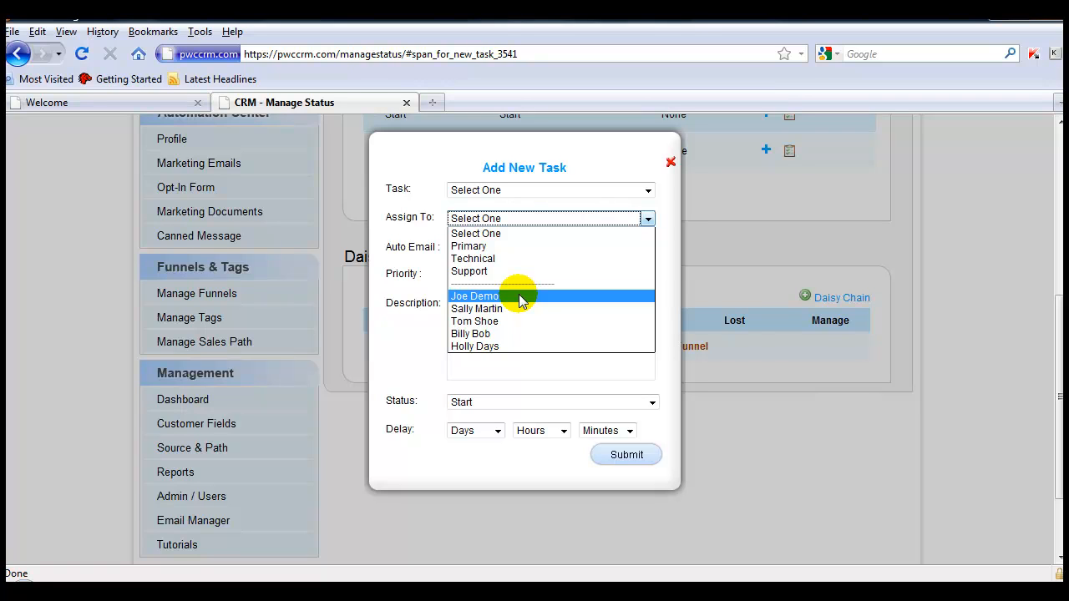
{"action": "left_click", "coordinate": [475, 233]}
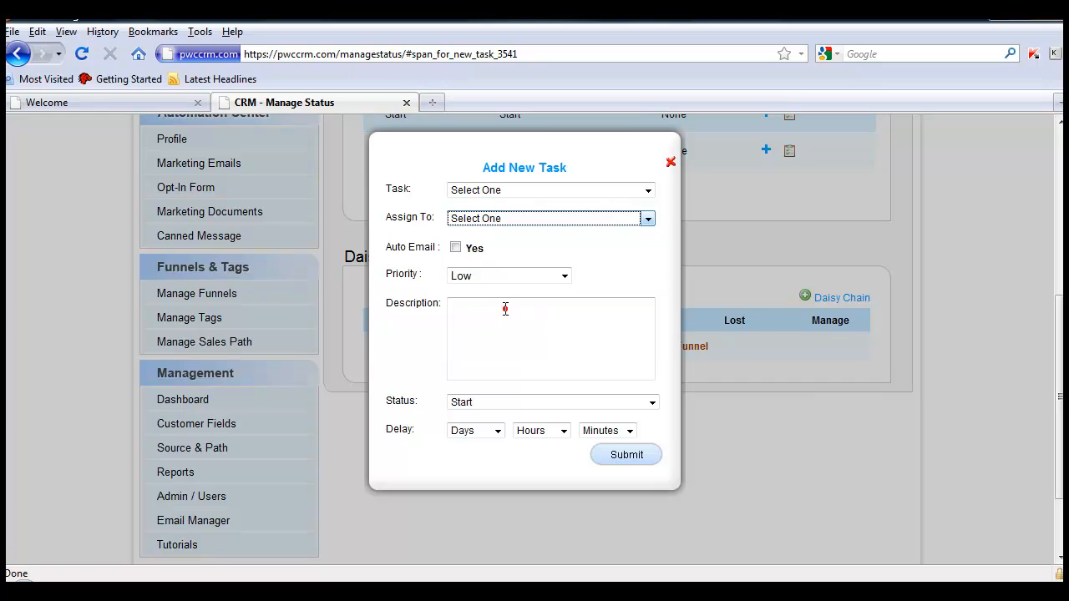
{"action": "left_click", "coordinate": [648, 218]}
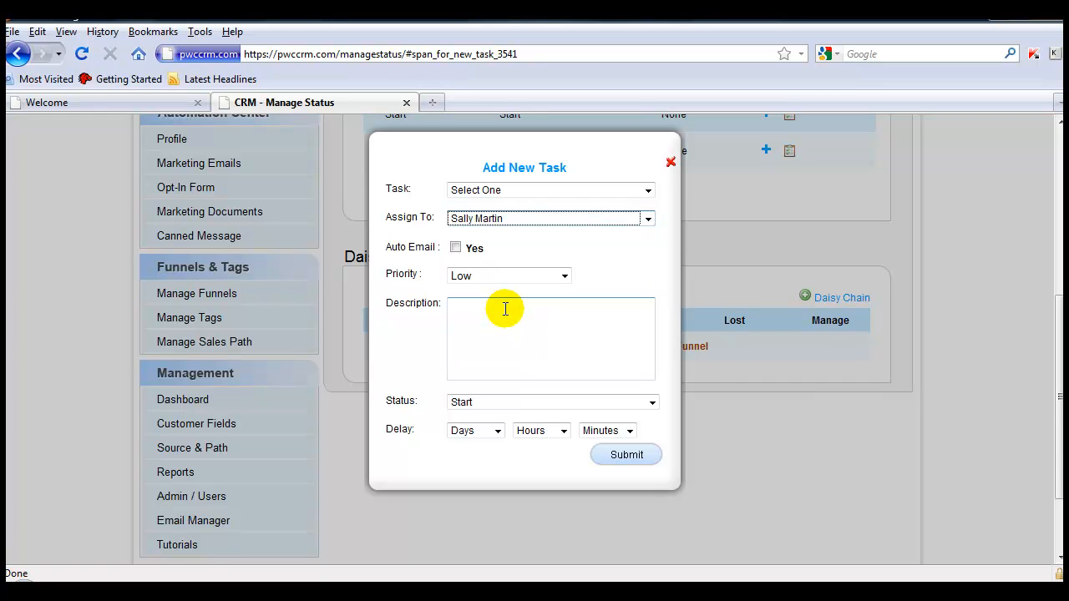
{"action": "left_click", "coordinate": [647, 218]}
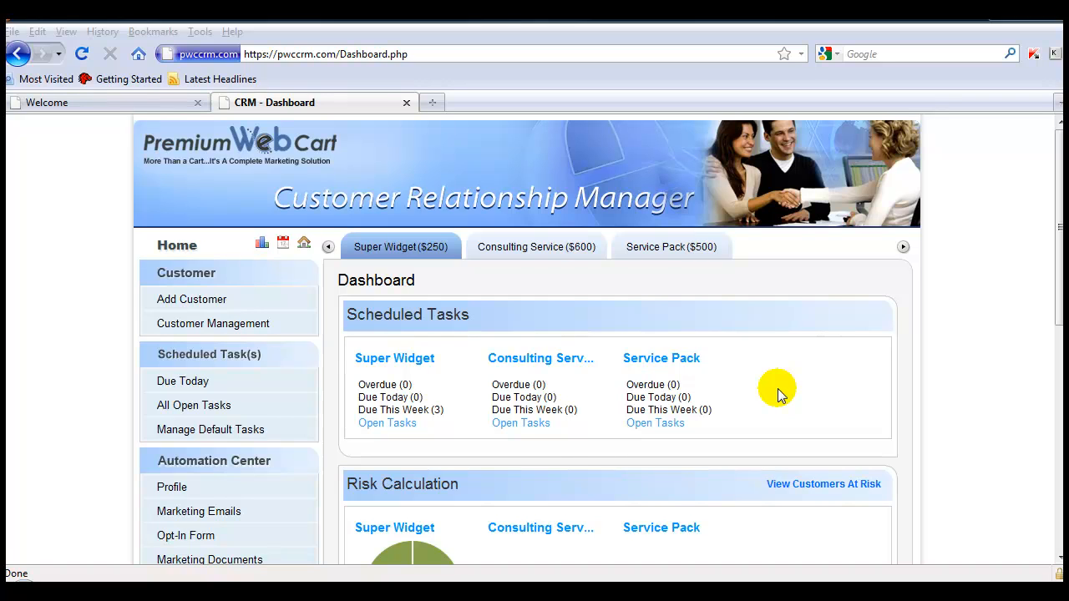
- Open Jim Tester's record from the Customer Management list
{"action": "left_click", "coordinate": [213, 323]}
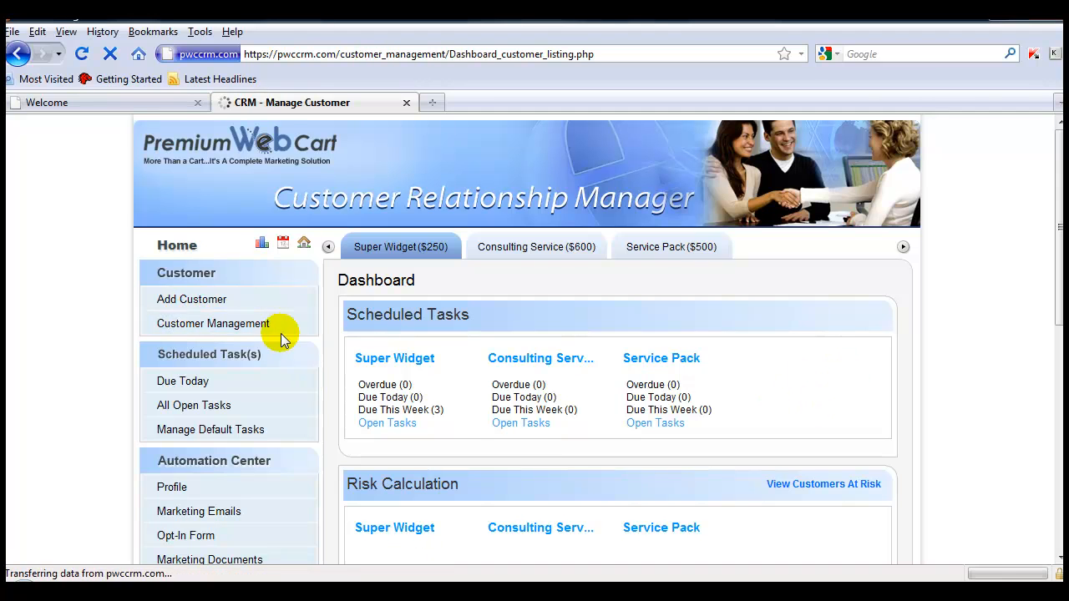
{"action": "left_click", "coordinate": [213, 323]}
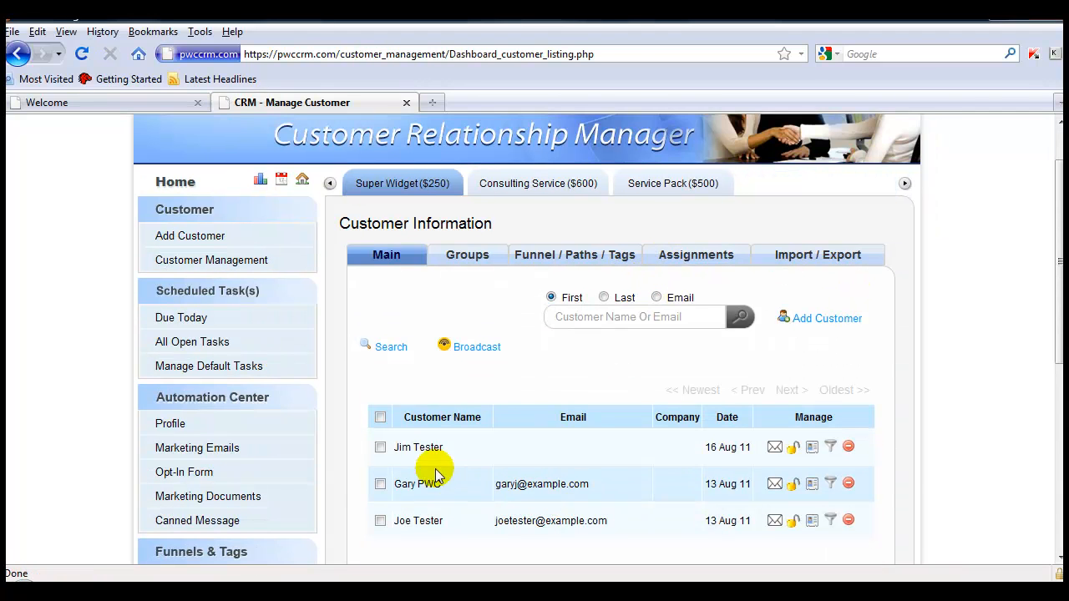
{"action": "left_click", "coordinate": [418, 447]}
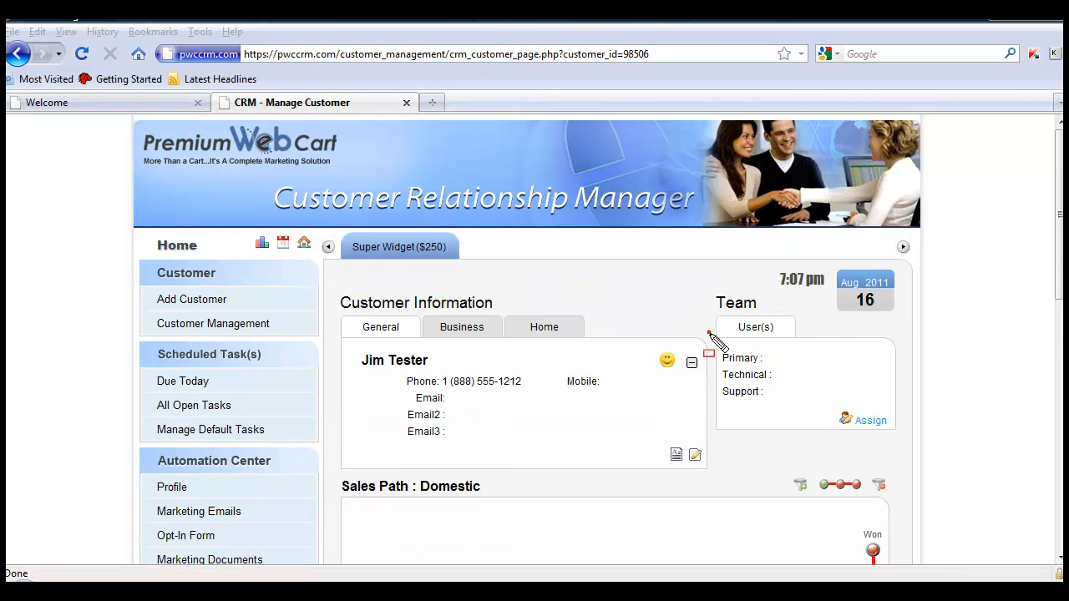
{"action": "mouse_move", "coordinate": [870, 420]}
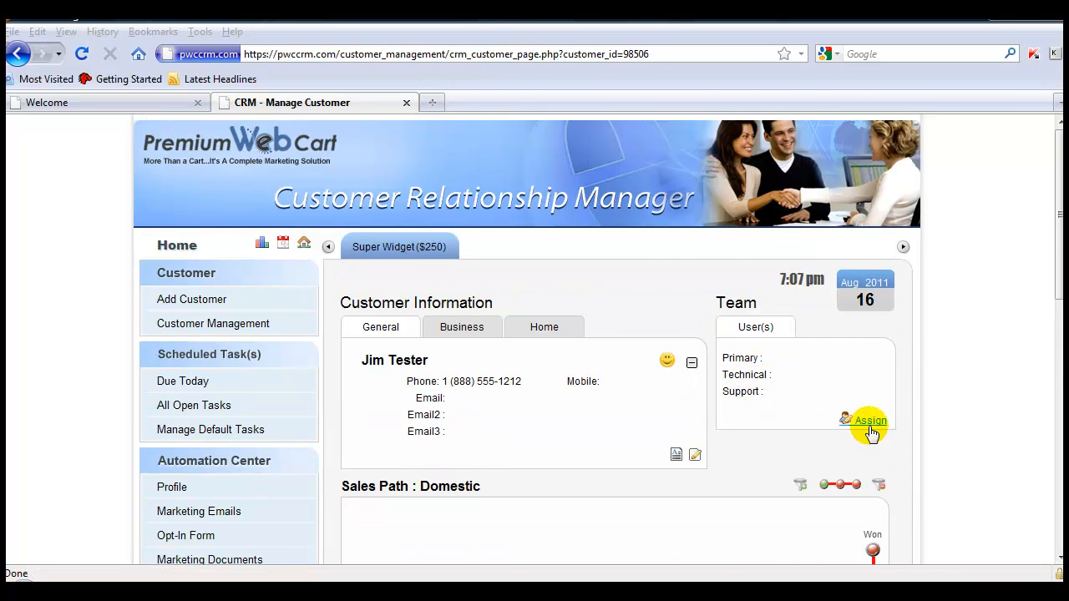
- Assign Billy Bob as Primary and Technical and Joe Demo as Support, then submit
{"action": "left_click", "coordinate": [869, 420]}
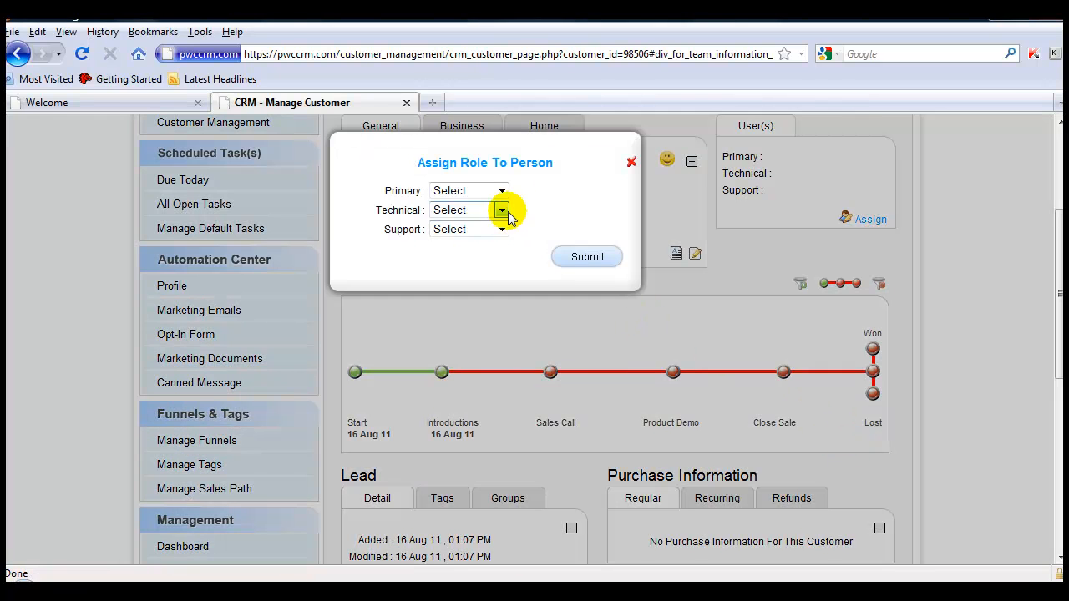
{"action": "left_click", "coordinate": [502, 190]}
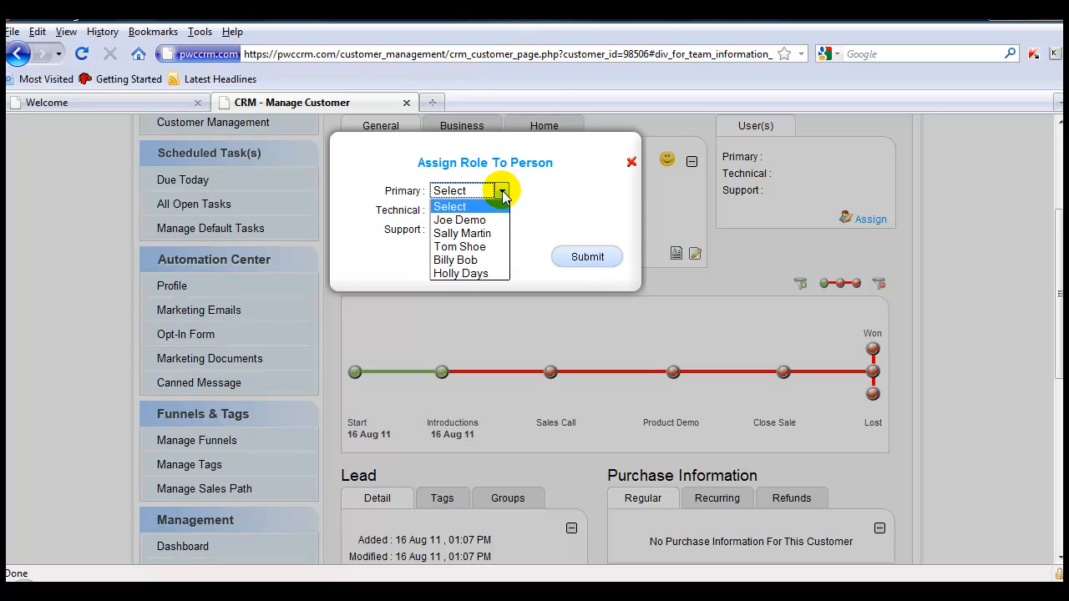
{"action": "left_click", "coordinate": [455, 259]}
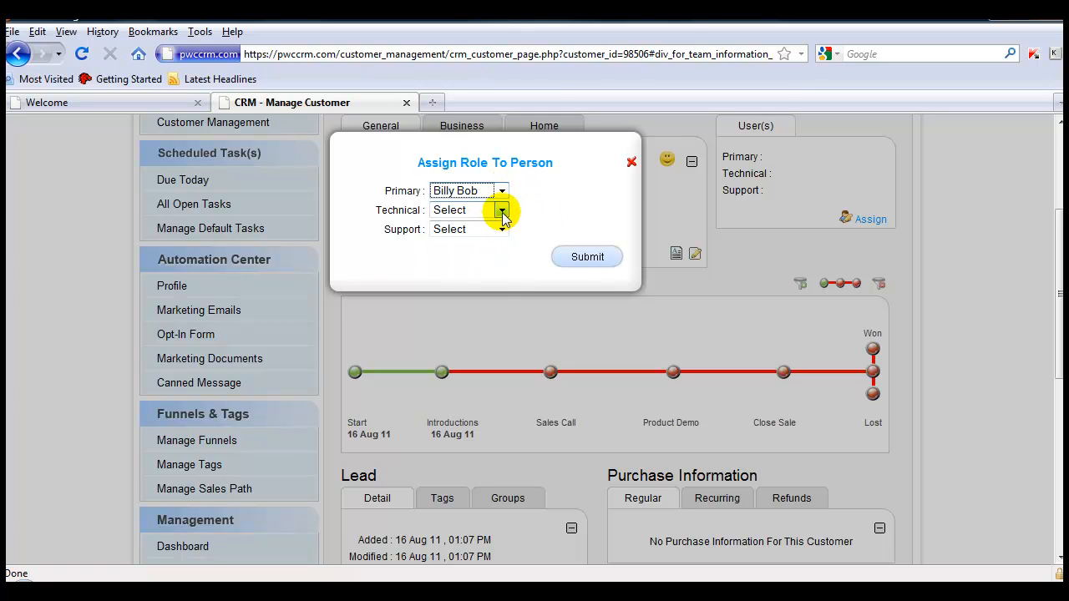
{"action": "left_click", "coordinate": [501, 210]}
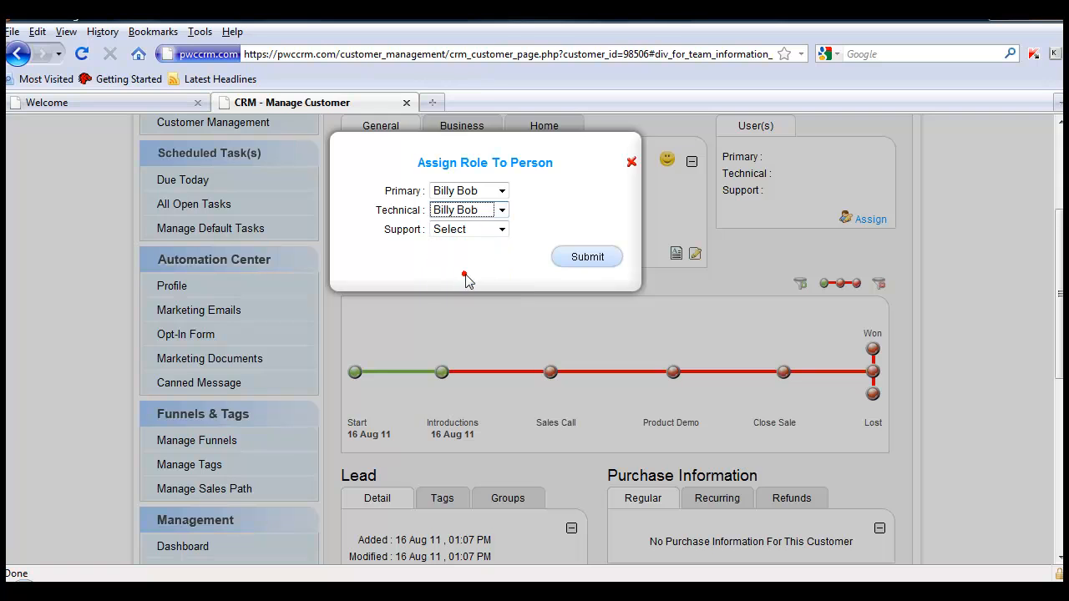
{"action": "left_click", "coordinate": [468, 229]}
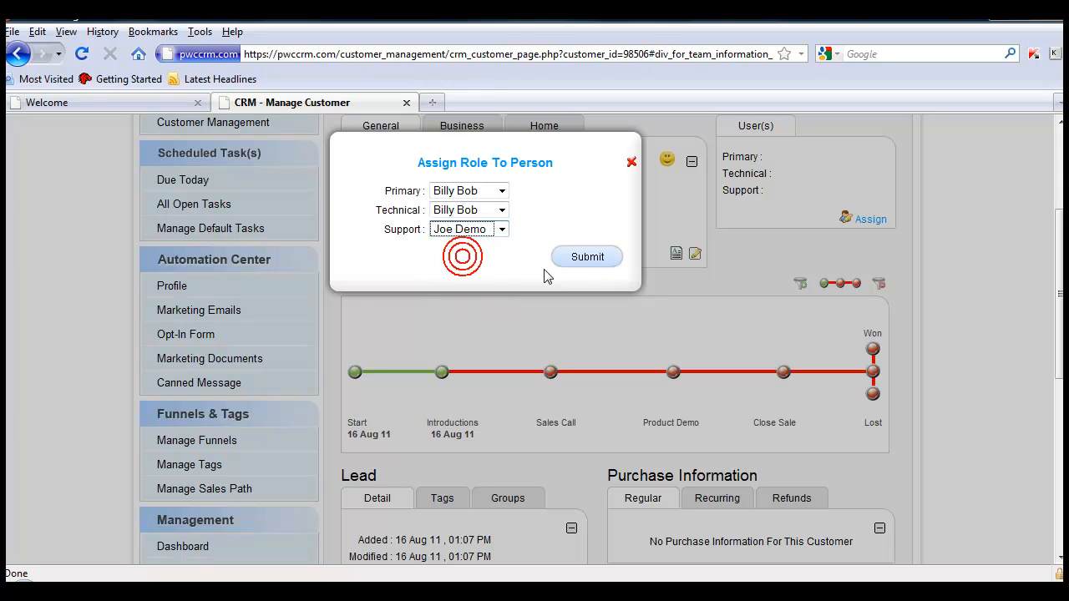
{"action": "left_click", "coordinate": [587, 256]}
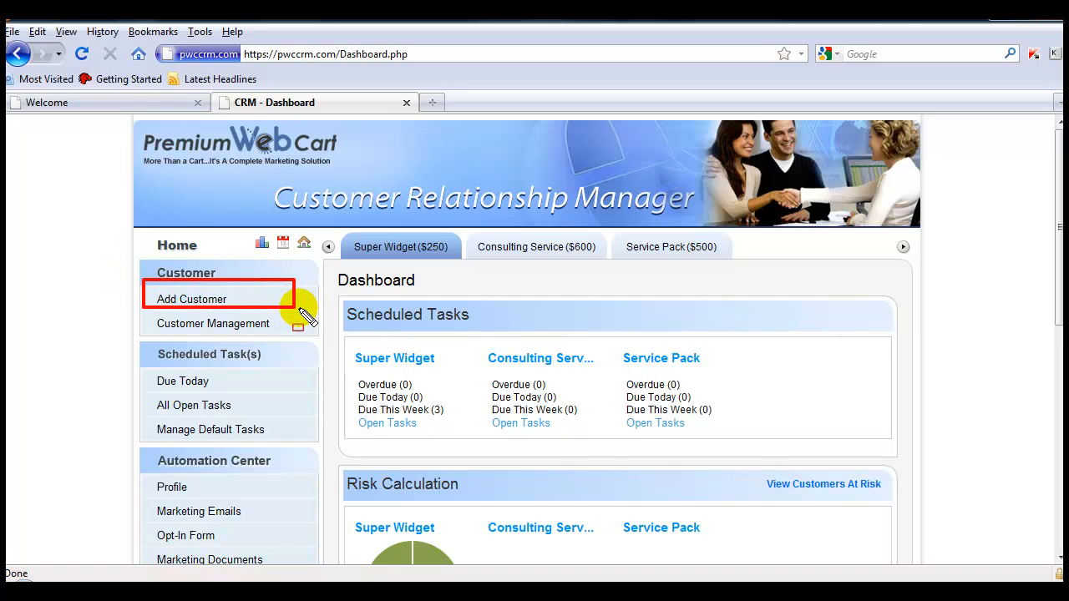
- Add a new customer with country USA, first name Tim, last name Tester
{"action": "left_click", "coordinate": [191, 299]}
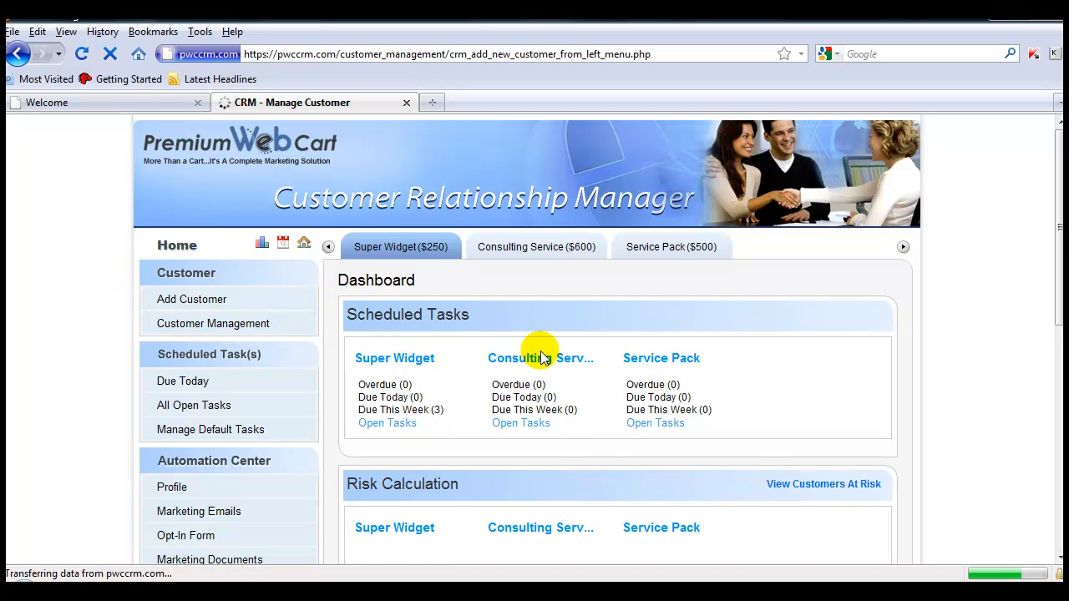
{"action": "left_click", "coordinate": [192, 299]}
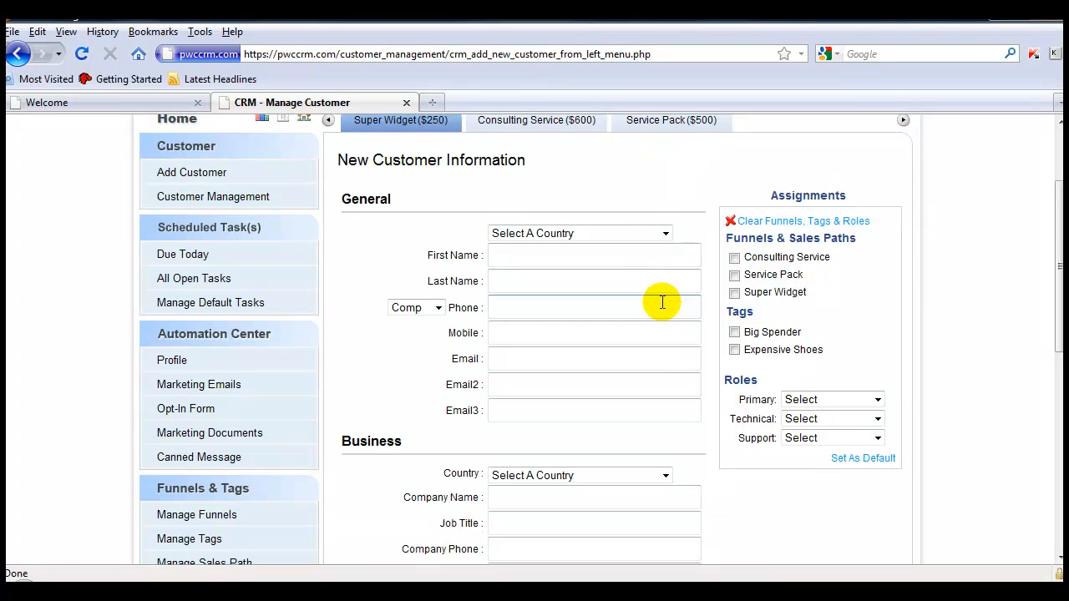
{"action": "left_click", "coordinate": [579, 233]}
{"action": "type", "text": "Tester"}
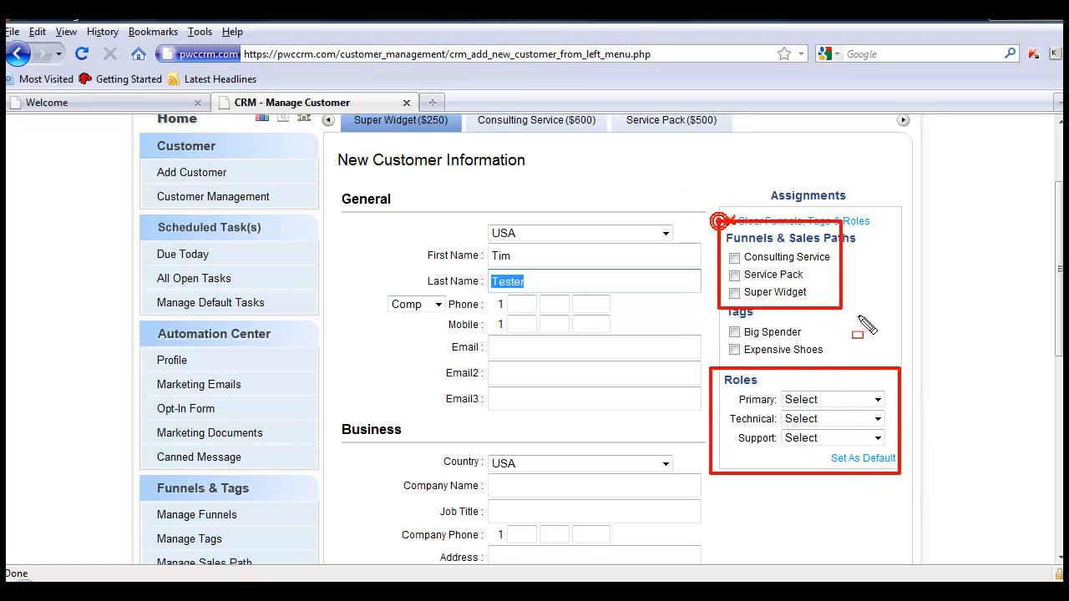
{"action": "mouse_move", "coordinate": [877, 400]}
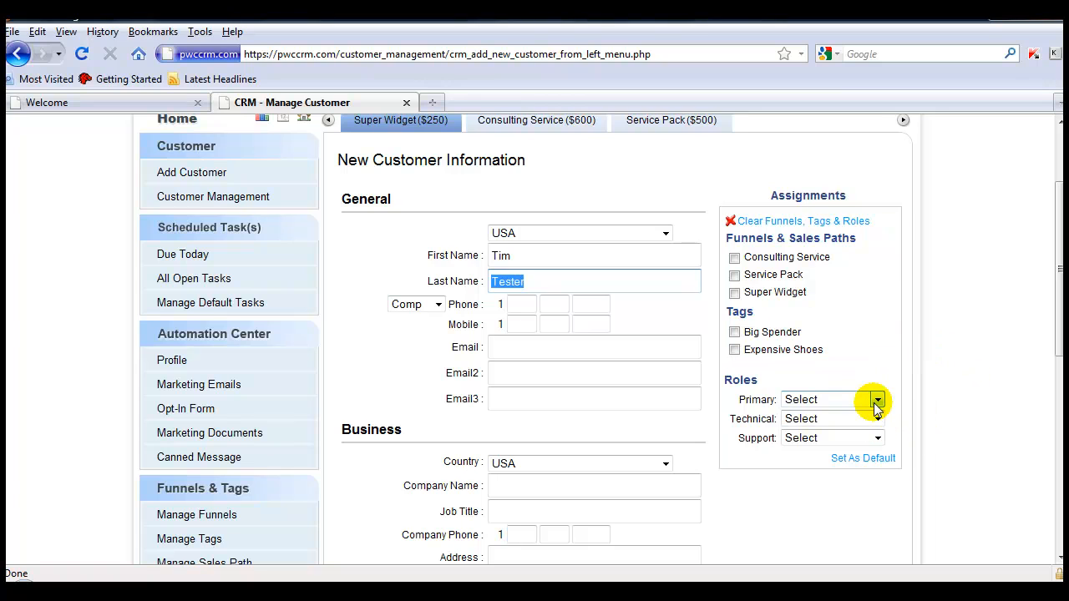
- Choose Sally Martin for Primary, Holly Days for Technical, Billy Bob for Support
{"action": "left_click", "coordinate": [877, 399]}
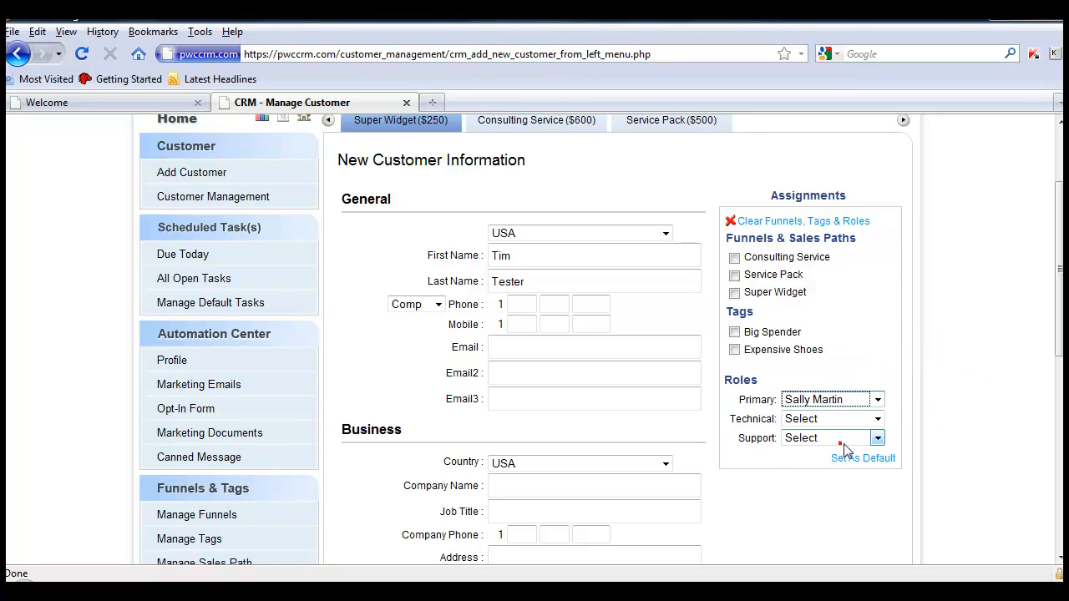
{"action": "left_click", "coordinate": [877, 418]}
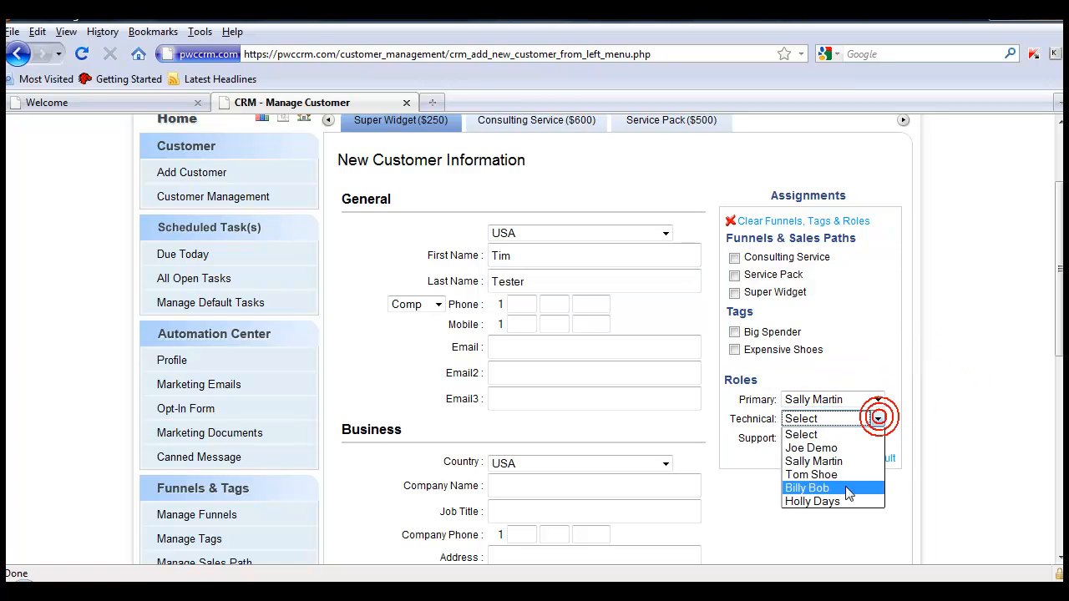
{"action": "left_click", "coordinate": [812, 502]}
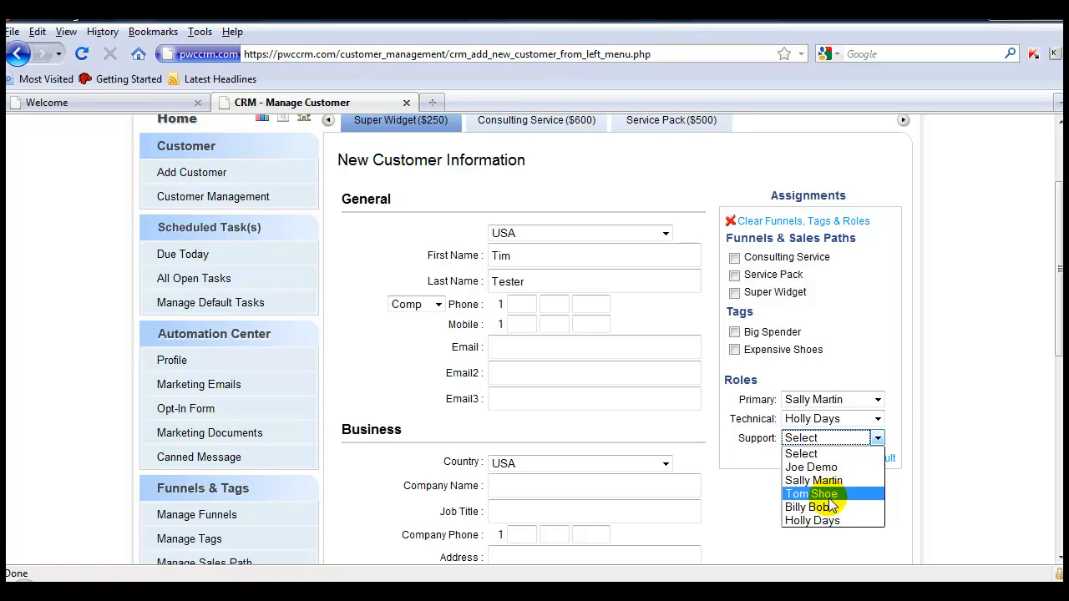
{"action": "left_click", "coordinate": [810, 507]}
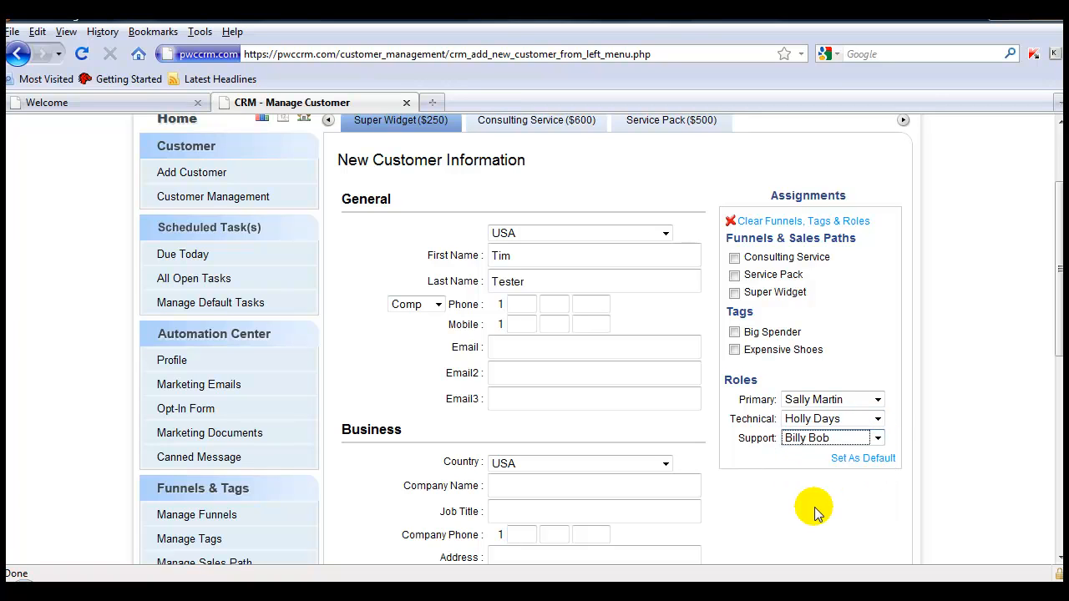
{"action": "mouse_move", "coordinate": [706, 351]}
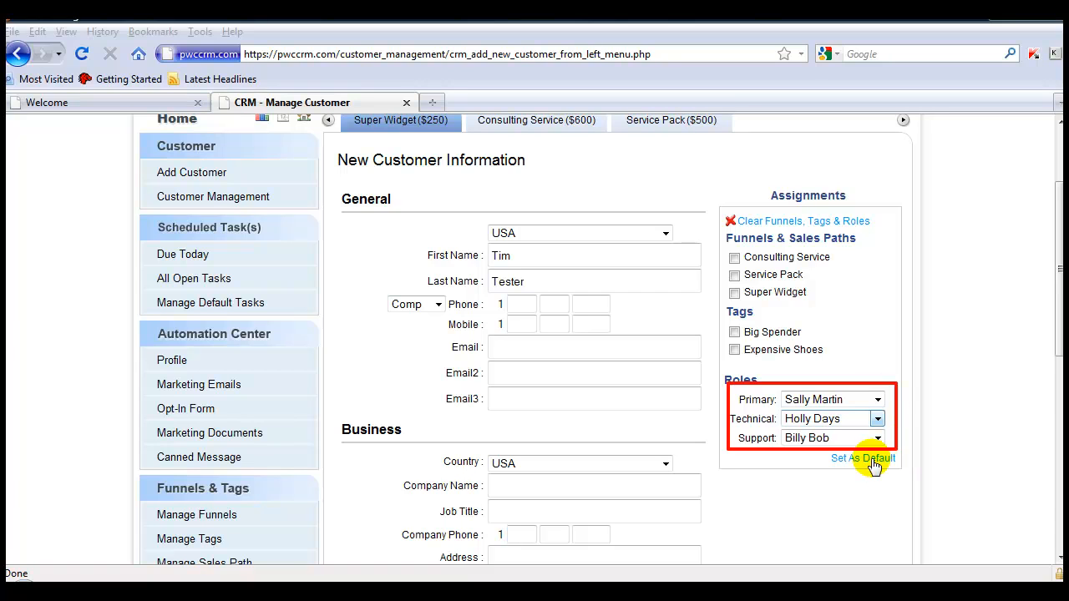
- Set the Sally Martin, Holly Days, Billy Bob roles as default
{"action": "left_click", "coordinate": [863, 458]}
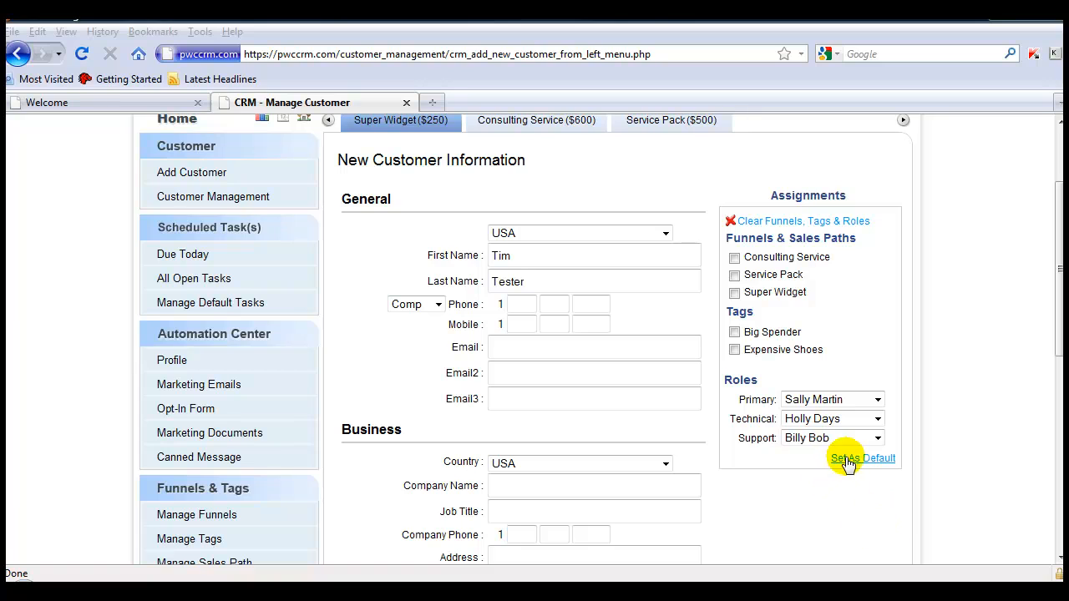
{"action": "left_click", "coordinate": [863, 458]}
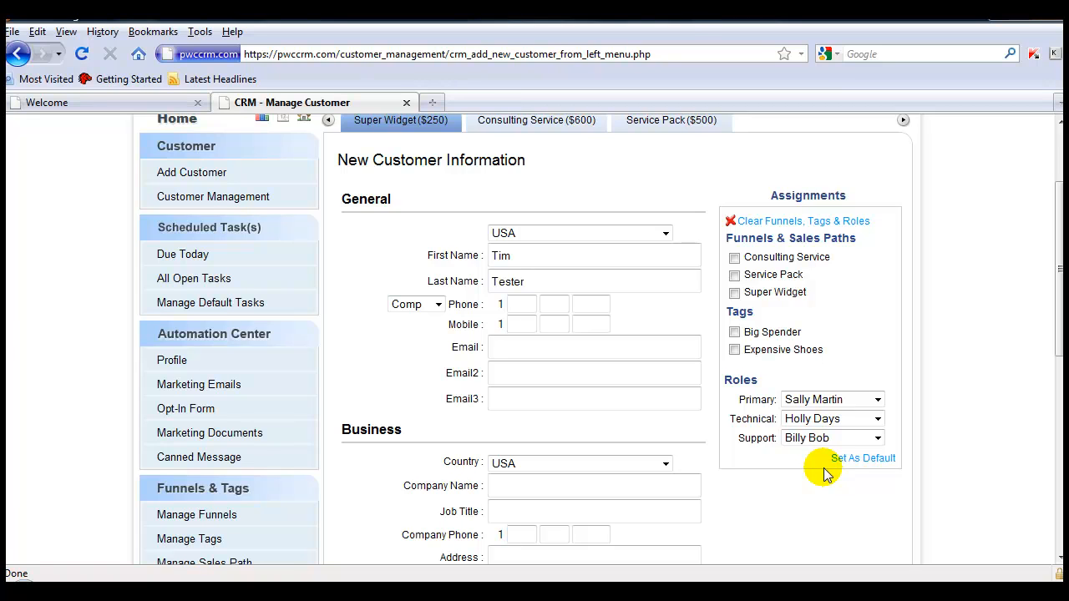
{"action": "mouse_move", "coordinate": [803, 220]}
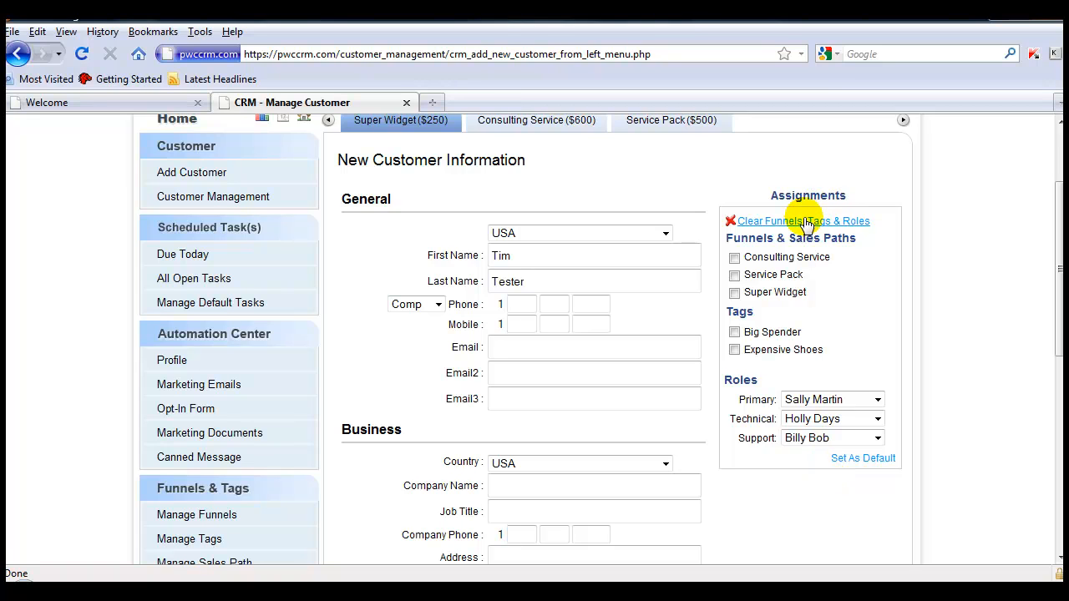
- Clear funnels, tags and roles, then set Holly Days as Technical
{"action": "left_click", "coordinate": [803, 220]}
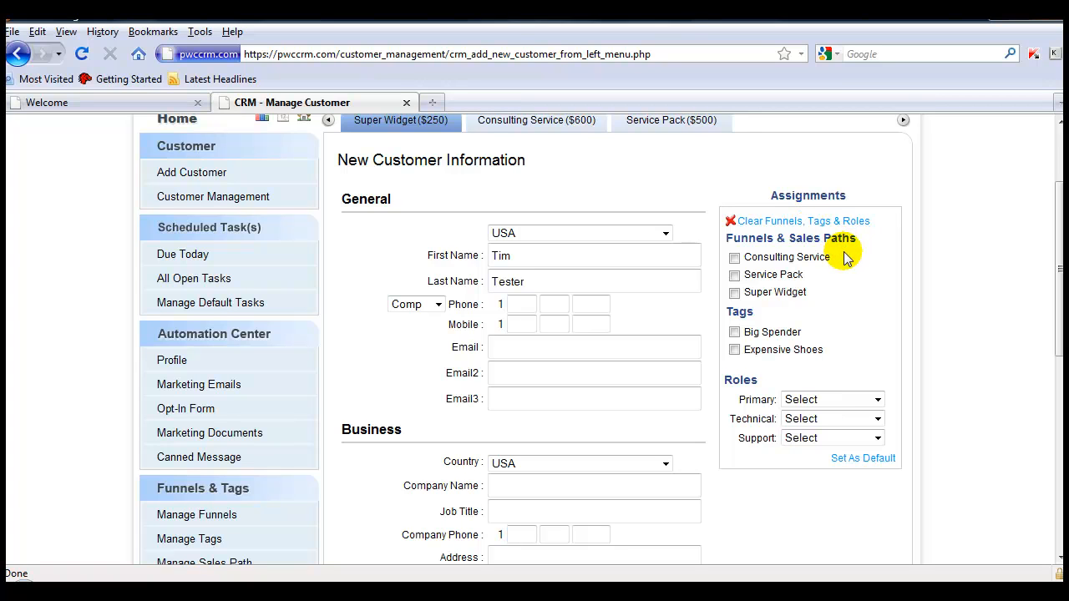
{"action": "left_click", "coordinate": [831, 419]}
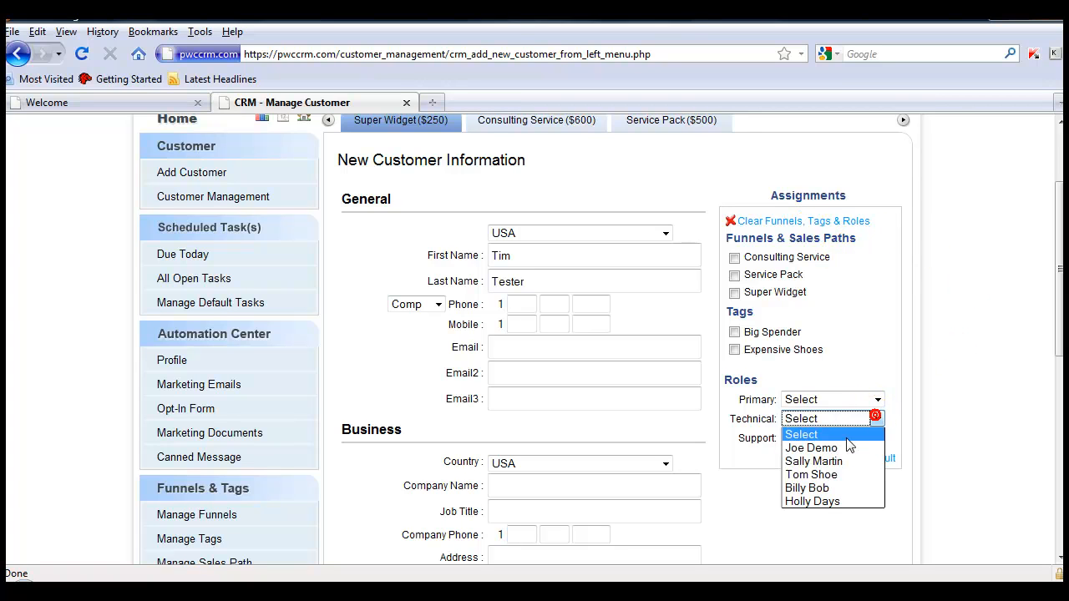
{"action": "left_click", "coordinate": [812, 502]}
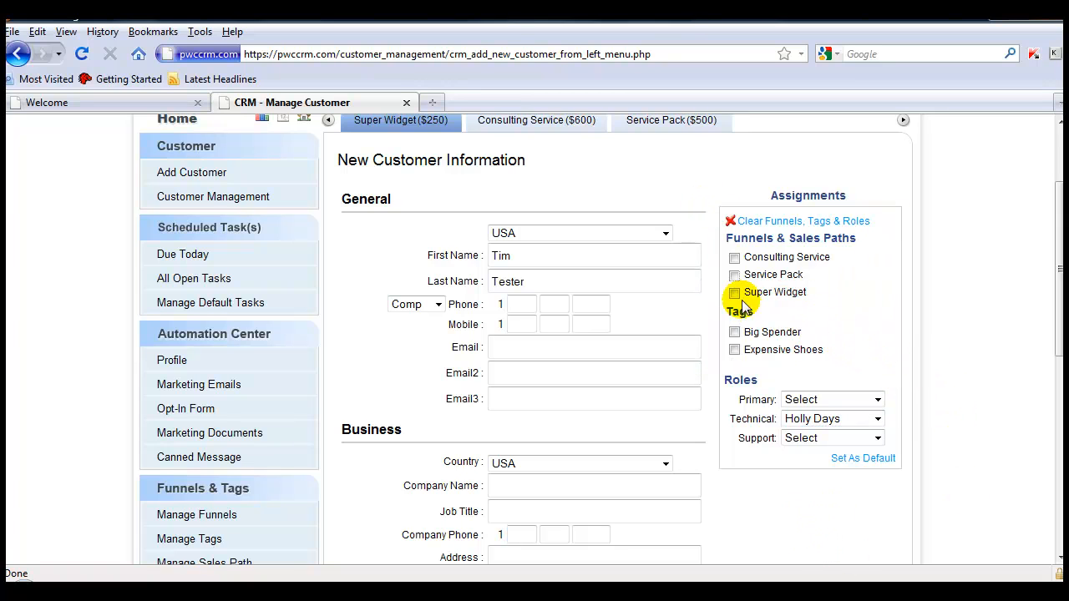
- Tick Super Widget (Domestic) and save the funnel, tag and Holly Days role as default
{"action": "left_click", "coordinate": [734, 293]}
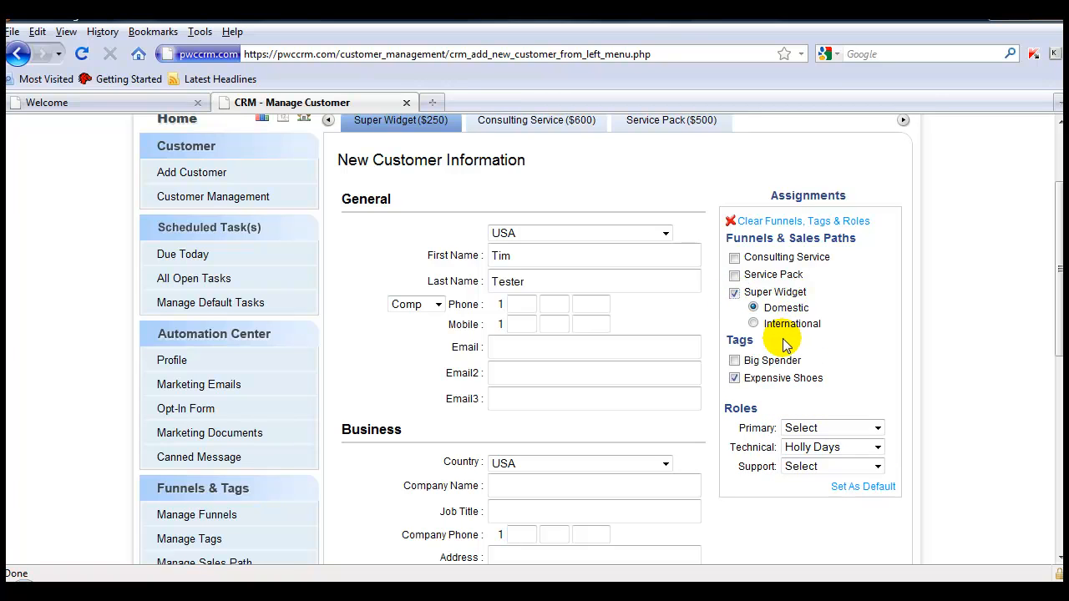
{"action": "mouse_move", "coordinate": [852, 492]}
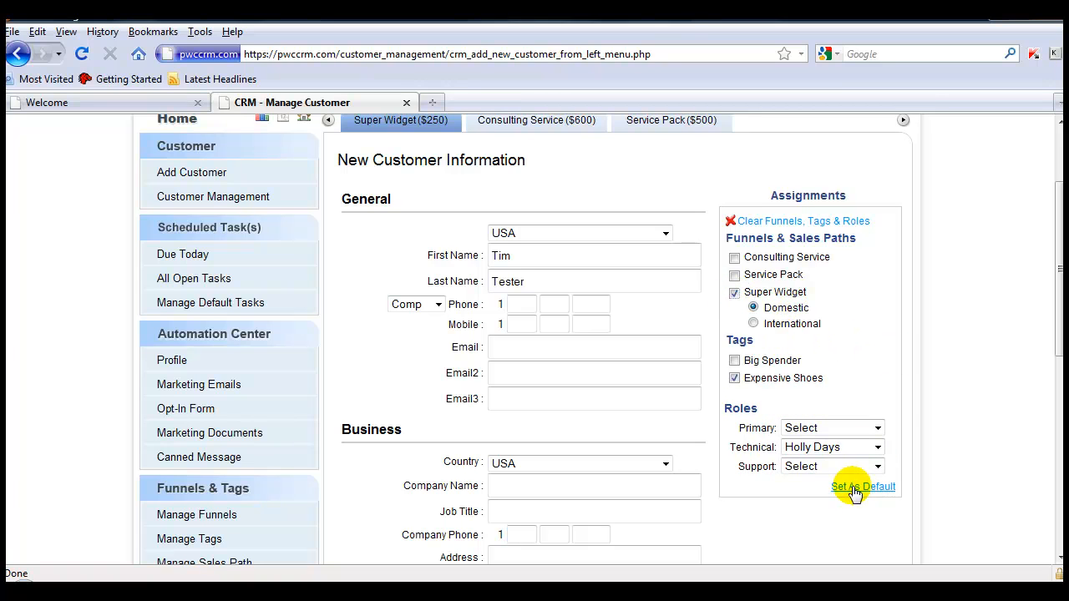
{"action": "left_click", "coordinate": [863, 486]}
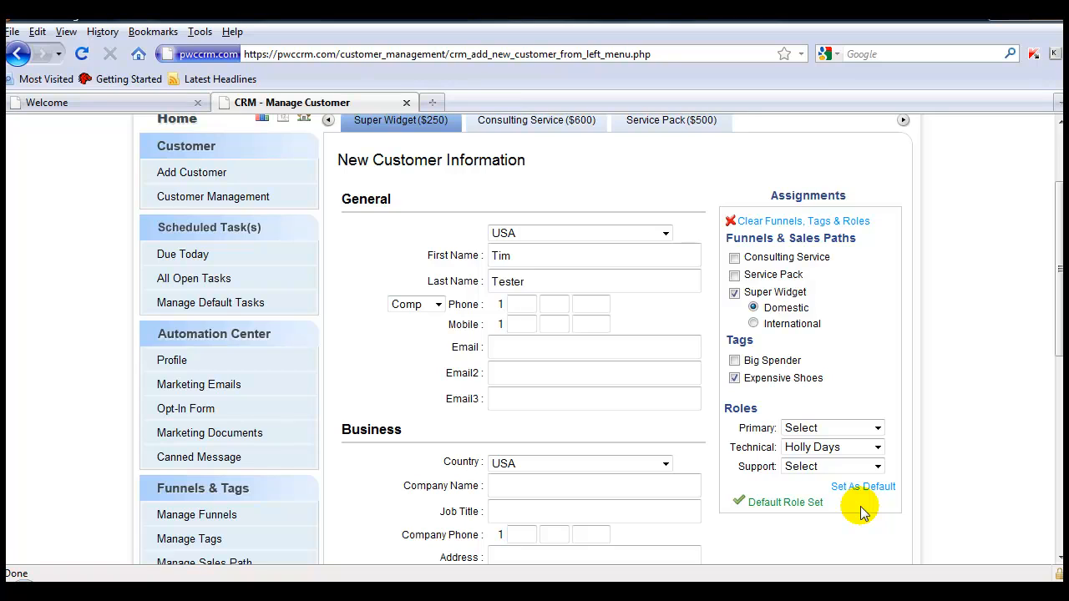
{"action": "left_click", "coordinate": [863, 487]}
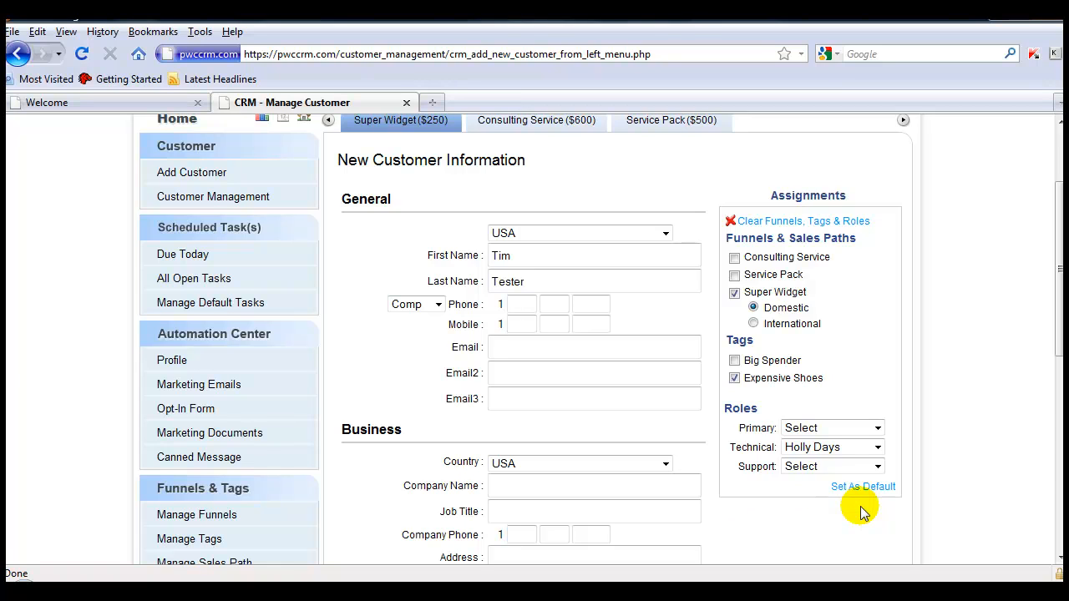